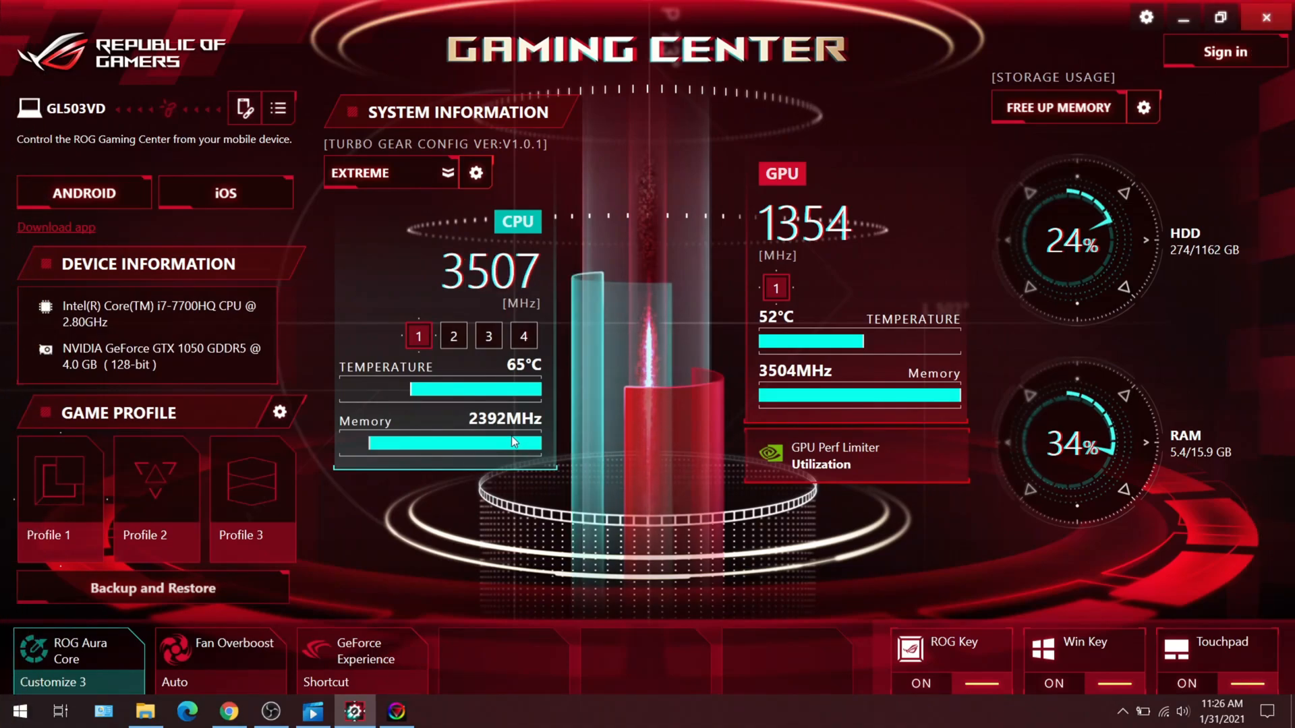
mouse_move(658, 324)
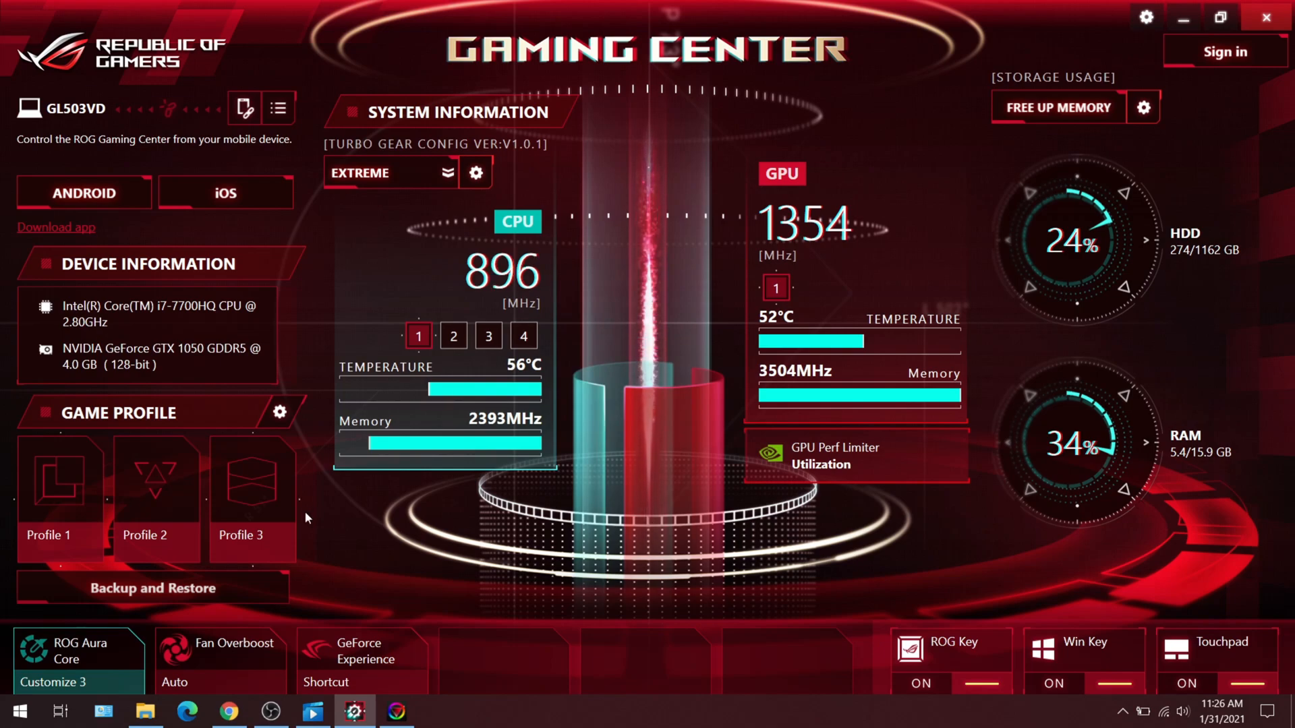
mouse_move(753, 524)
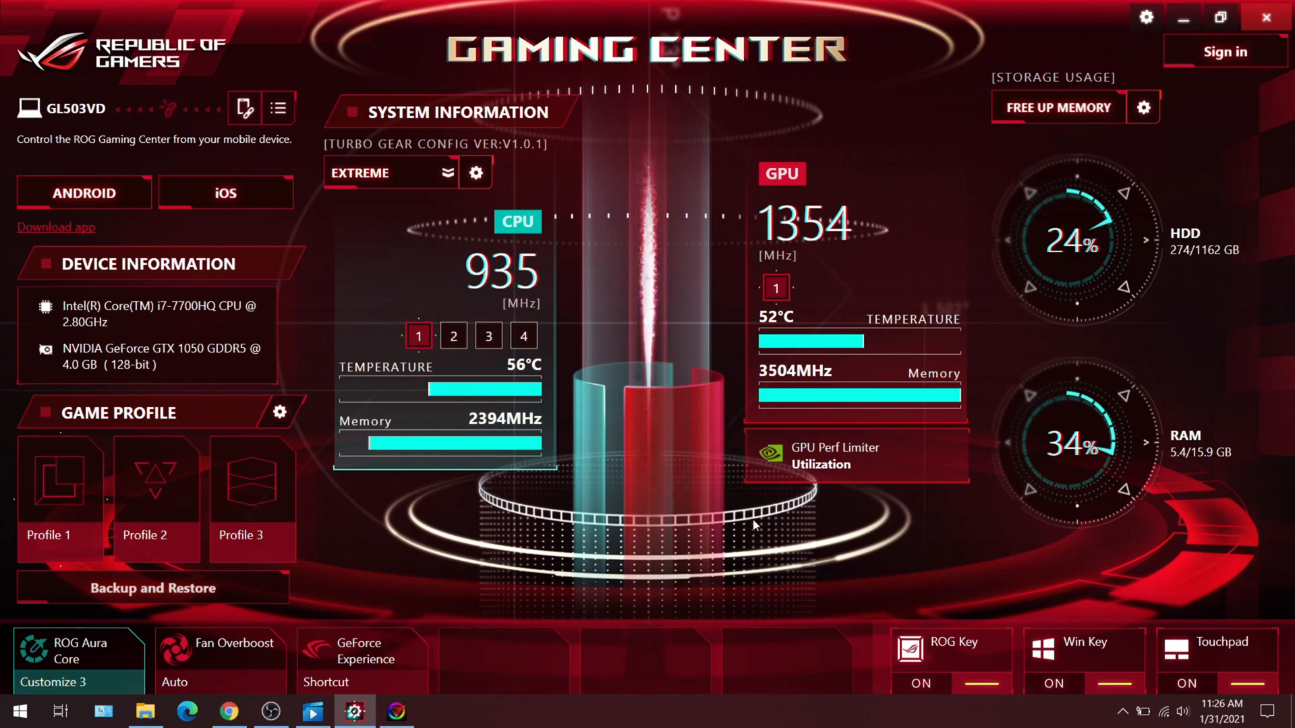